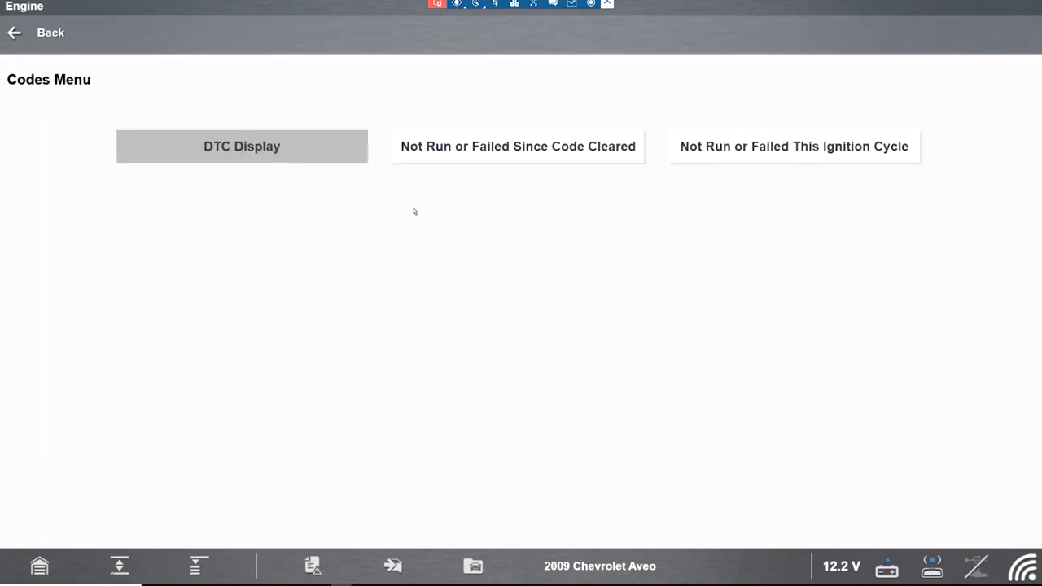
Leave the Codes Menu and open Data Display to reach the engine Data Menu.
{"action": "left_click", "coordinate": [241, 146]}
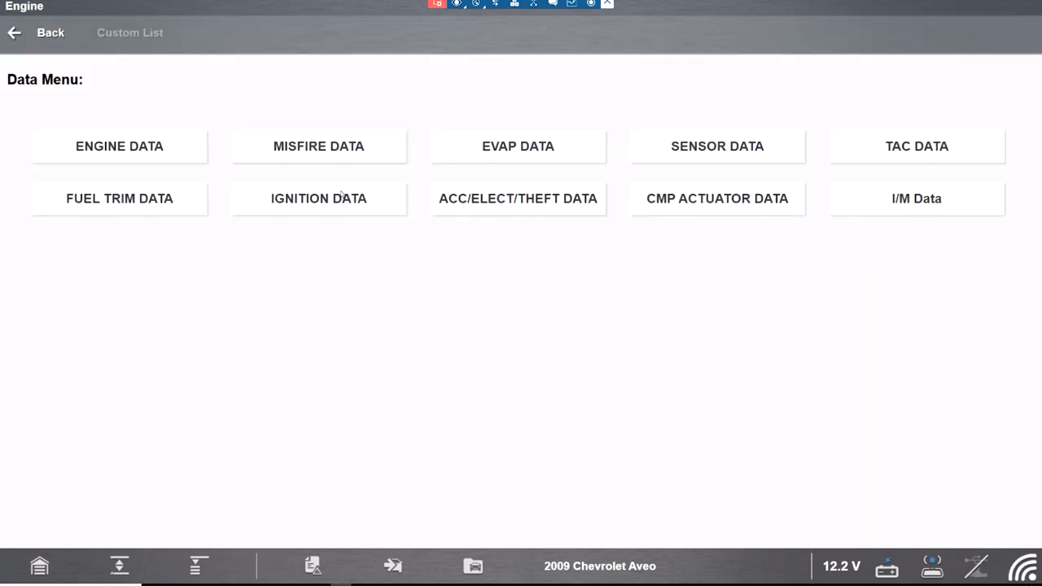
{"action": "mouse_move", "coordinate": [475, 210]}
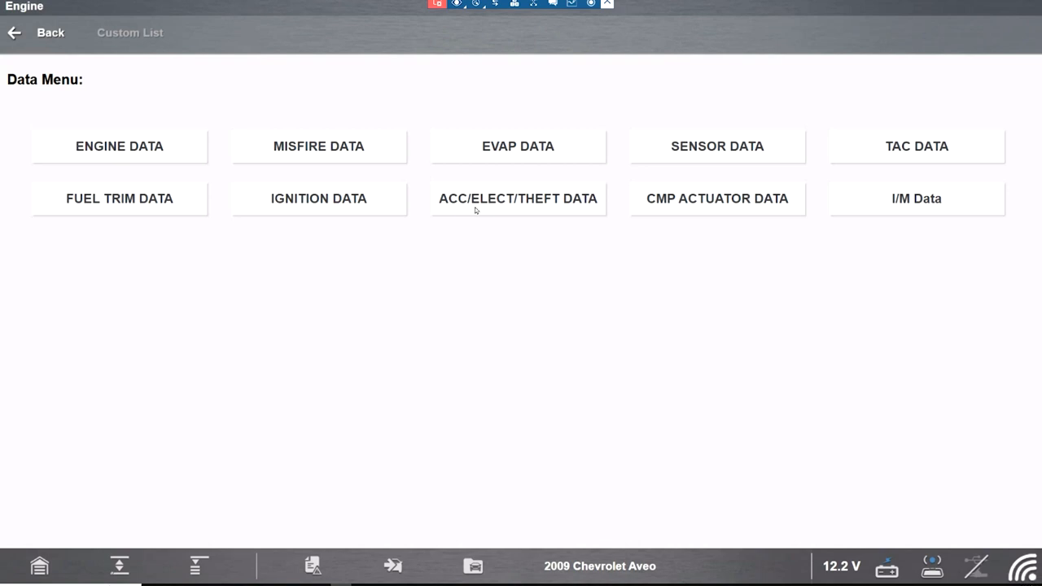
{"action": "mouse_move", "coordinate": [896, 137]}
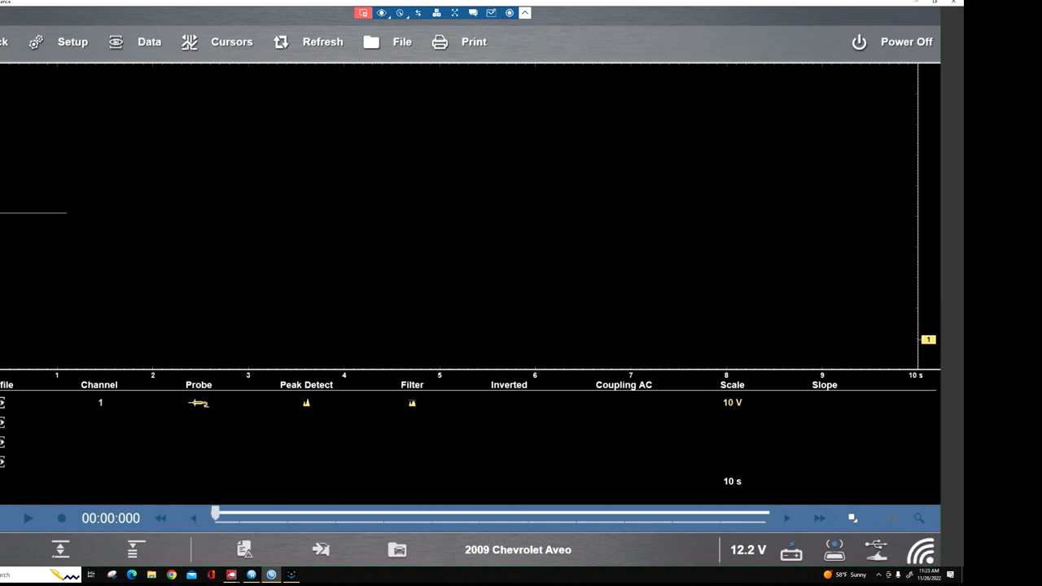
Choose a smaller volts-per-division setting for Trace 1 in Scale Setup.
{"action": "left_click", "coordinate": [730, 402]}
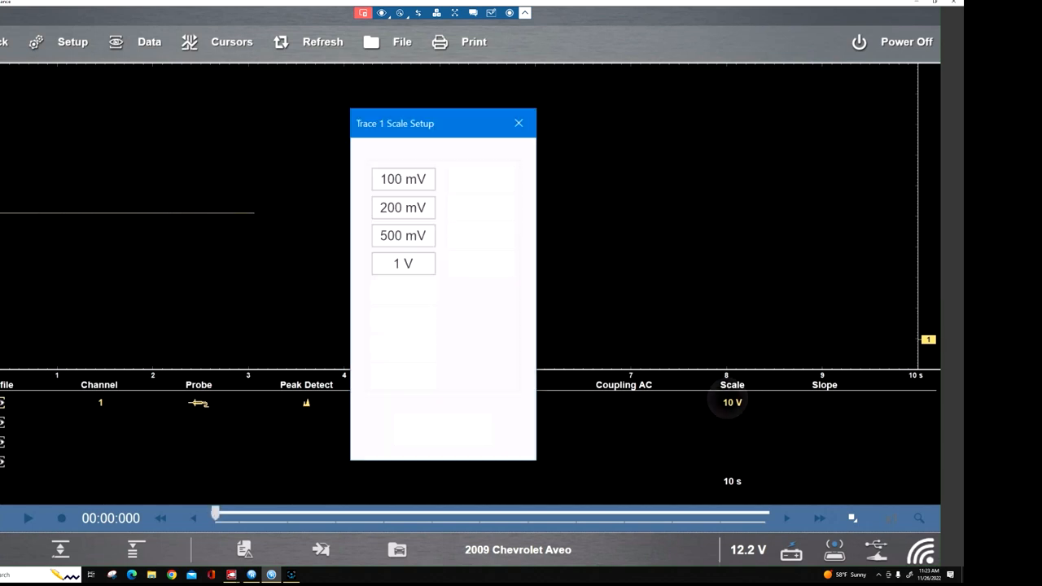
{"action": "left_click", "coordinate": [403, 319]}
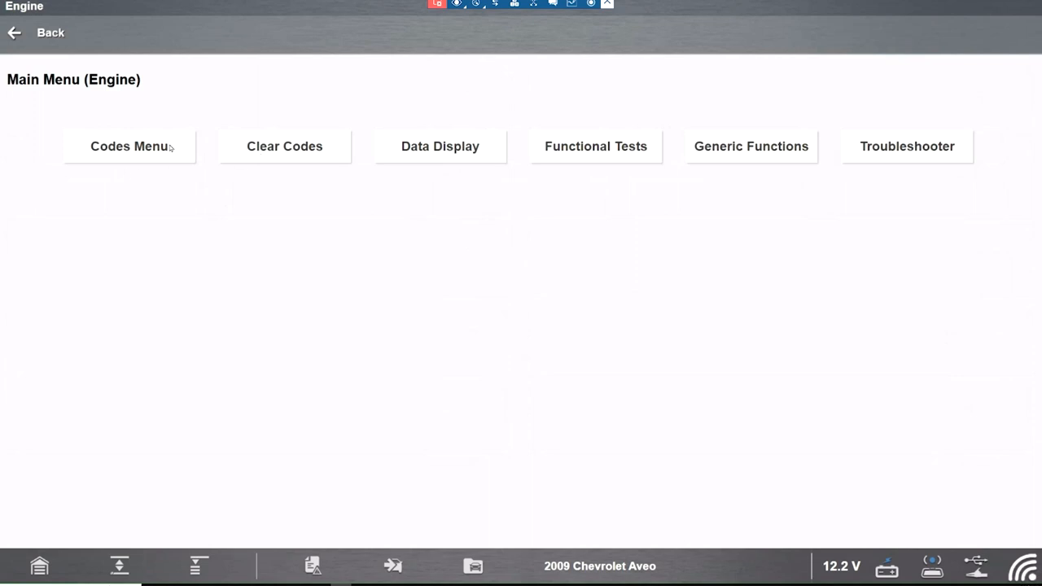
Clear the engine trouble codes, confirm with Yes, and continue back to Main Menu (Engine).
{"action": "left_click", "coordinate": [284, 146]}
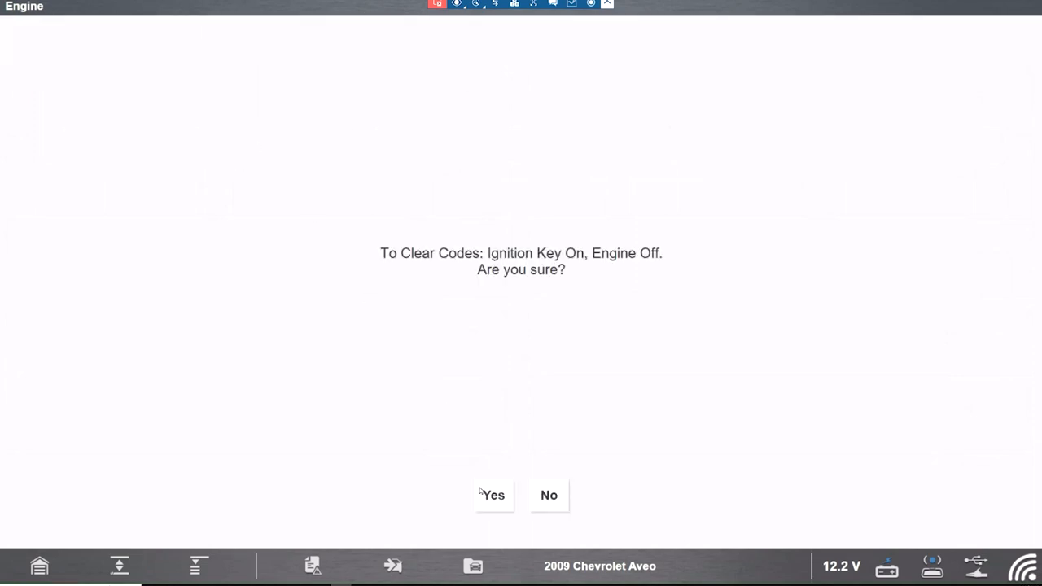
{"action": "left_click", "coordinate": [493, 495]}
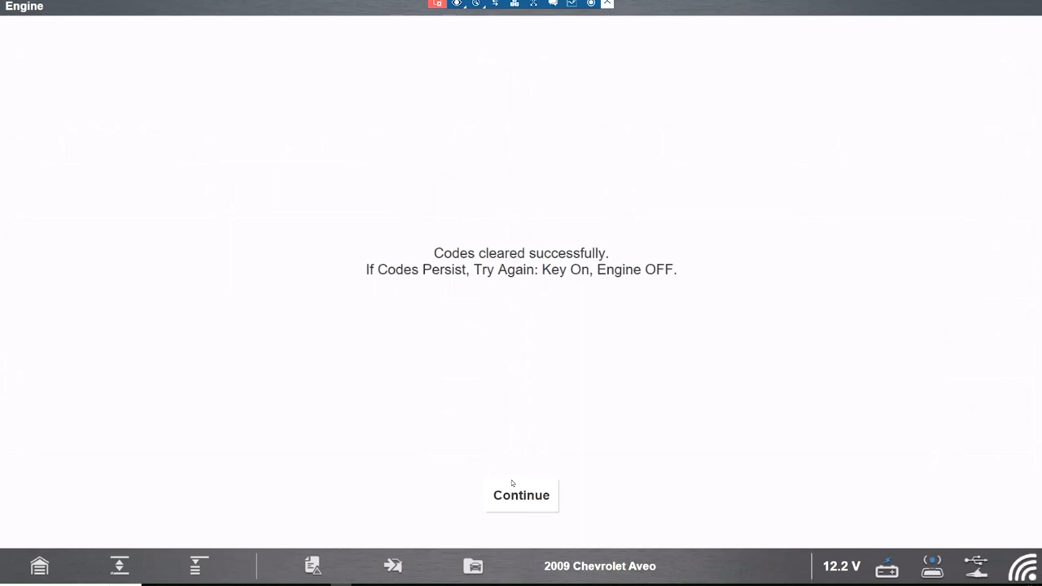
{"action": "left_click", "coordinate": [521, 495]}
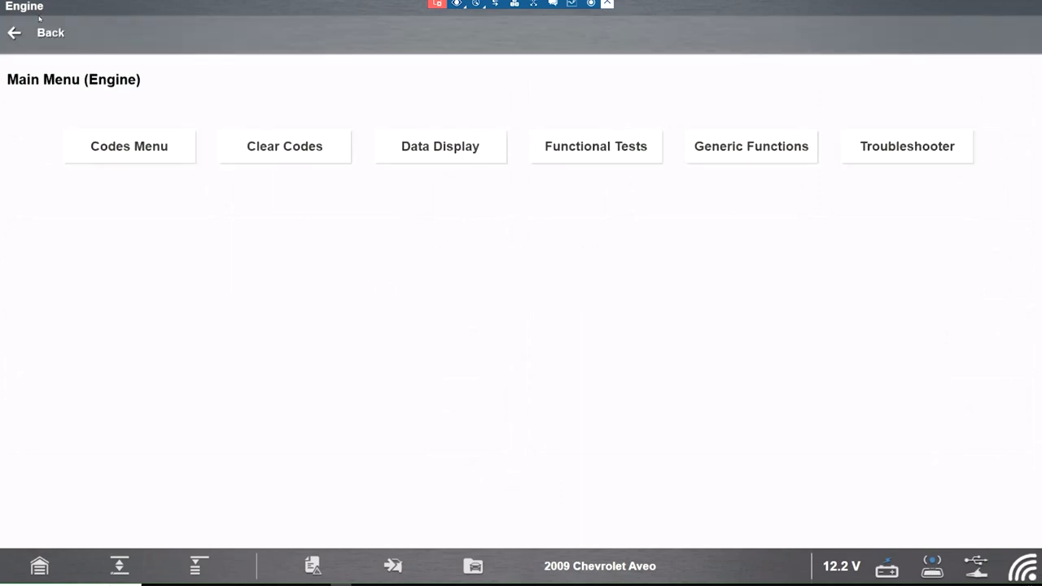
{"action": "mouse_move", "coordinate": [165, 164]}
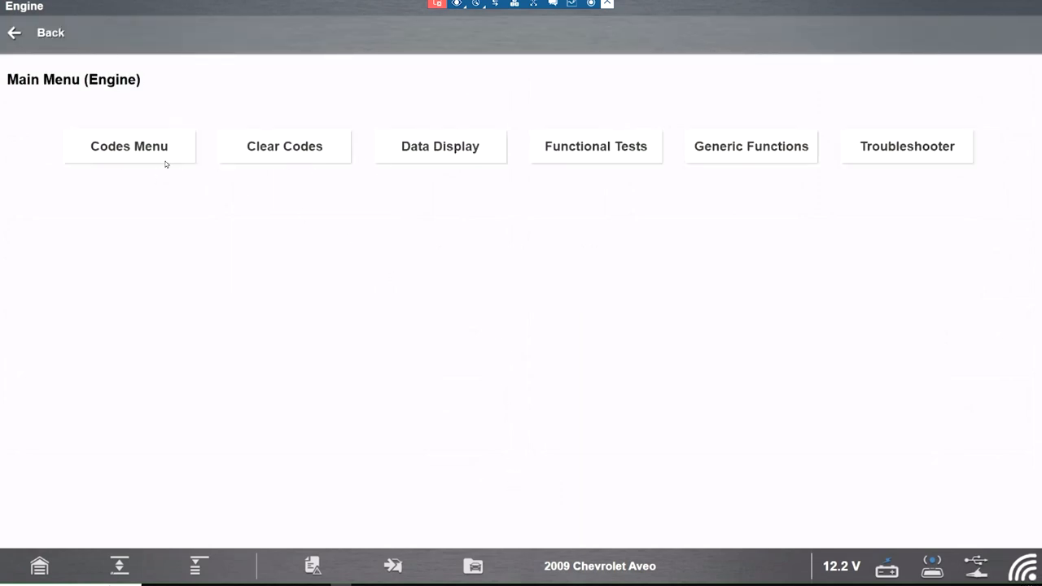
Open the engine Codes Menu from Main Menu (Engine) to check for remaining codes.
{"action": "left_click", "coordinate": [129, 146]}
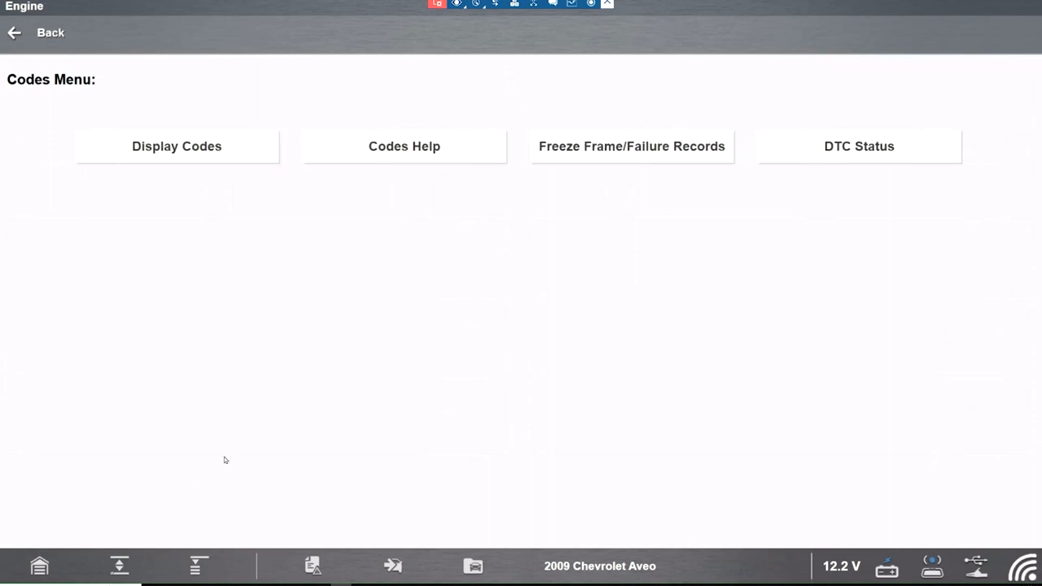
{"action": "mouse_move", "coordinate": [489, 338]}
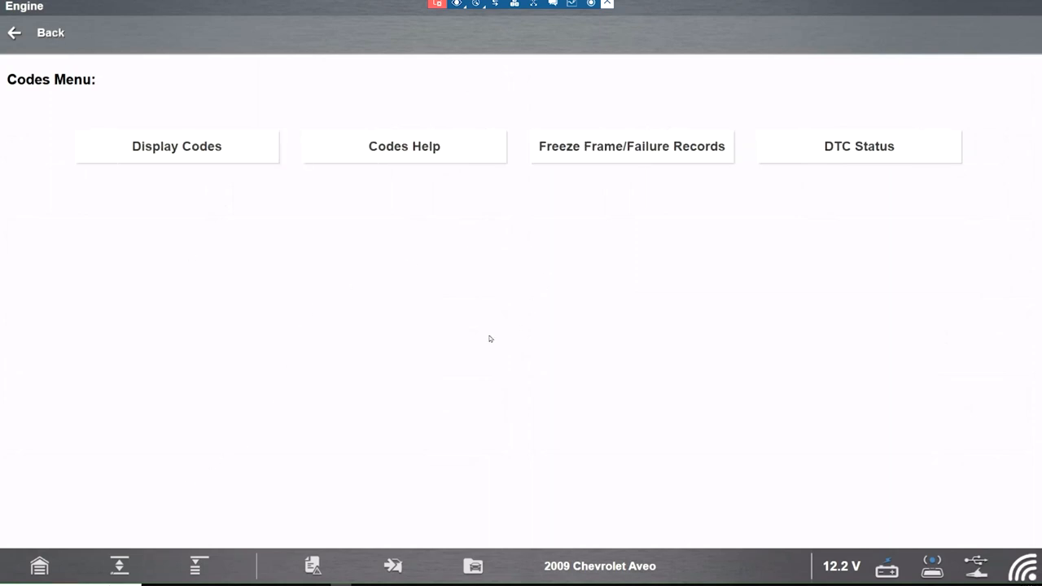
{"action": "mouse_move", "coordinate": [313, 240]}
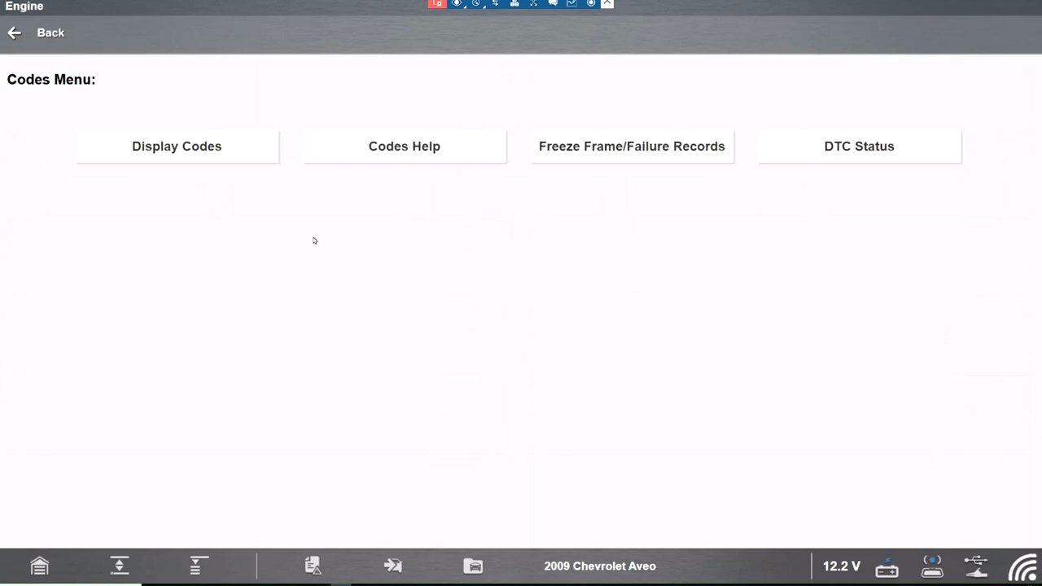
{"action": "mouse_move", "coordinate": [224, 354]}
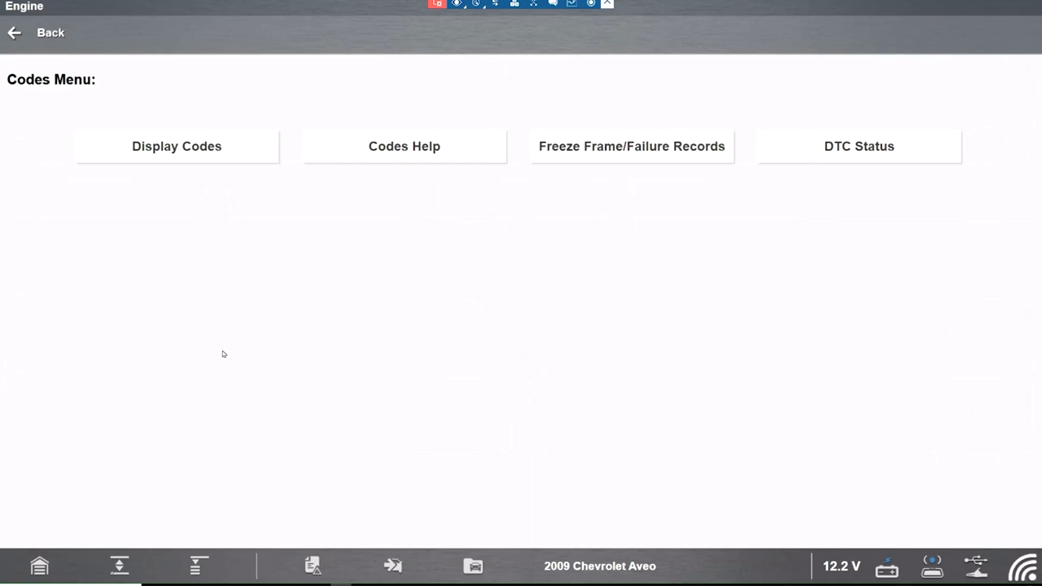